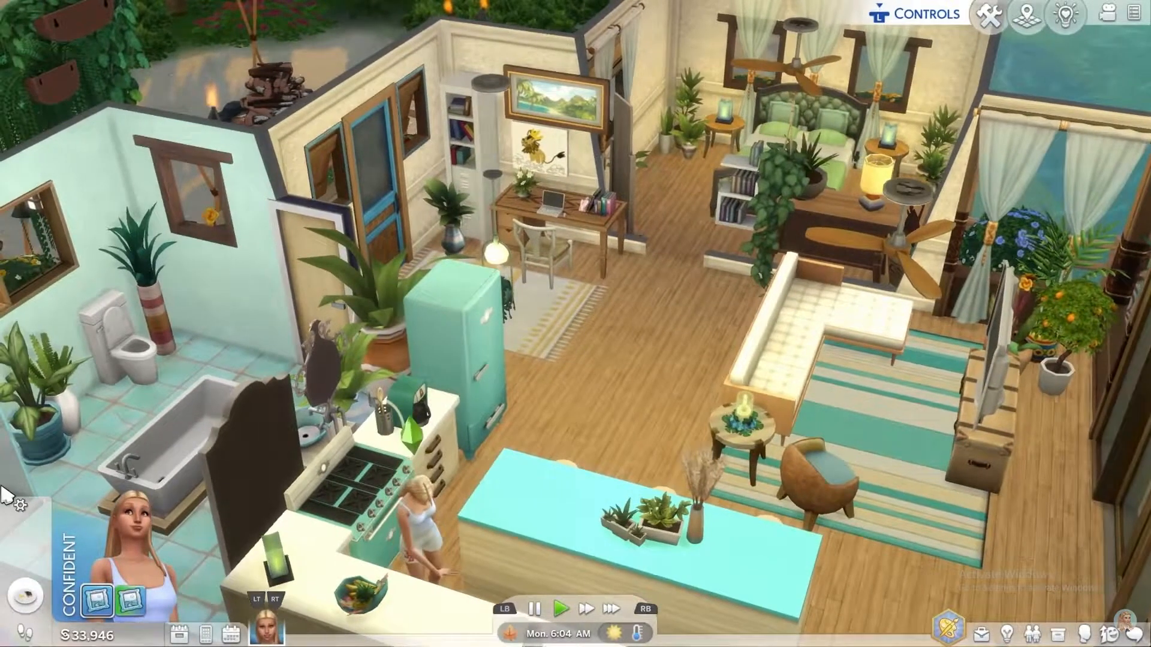
- Switch away from the running Sims 4 game to the browser
left_click(832, 635)
type("thesims4.com")
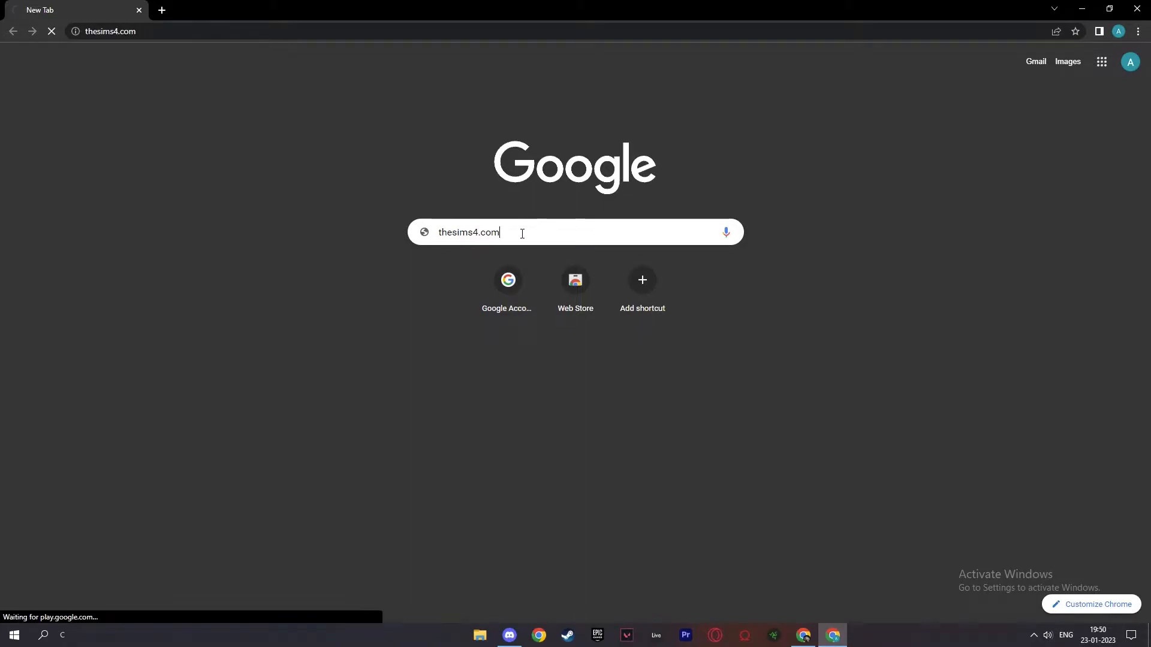
- Load thesims4.com, choose Play for Free and download the EA app for Windows
key("Enter")
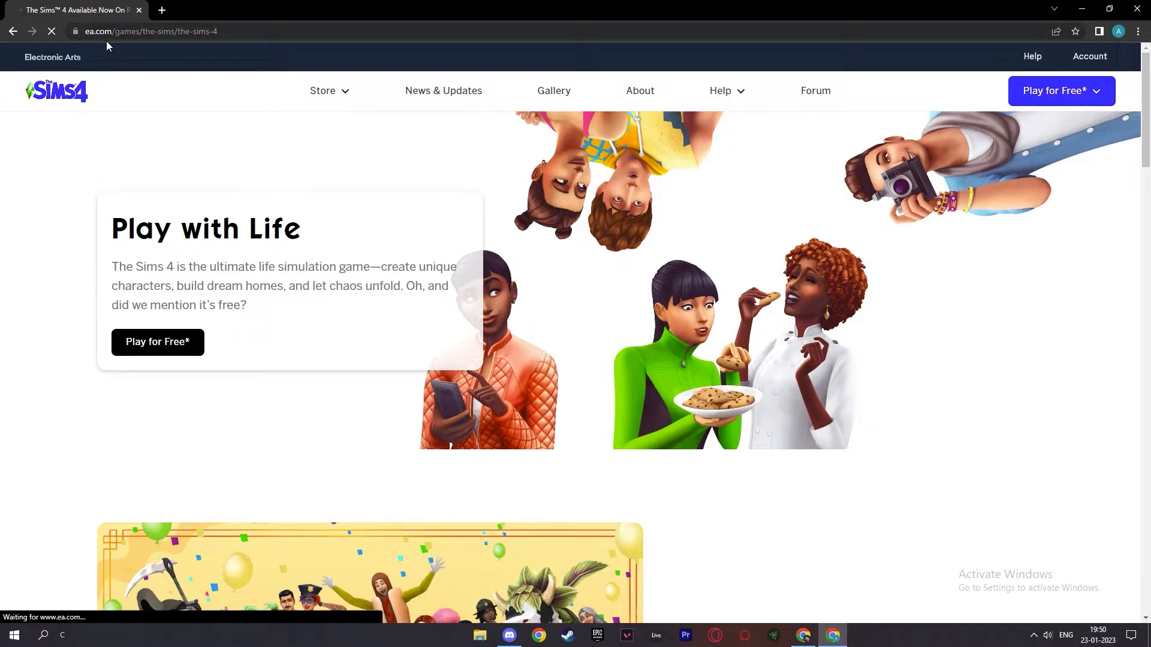
left_click(1058, 90)
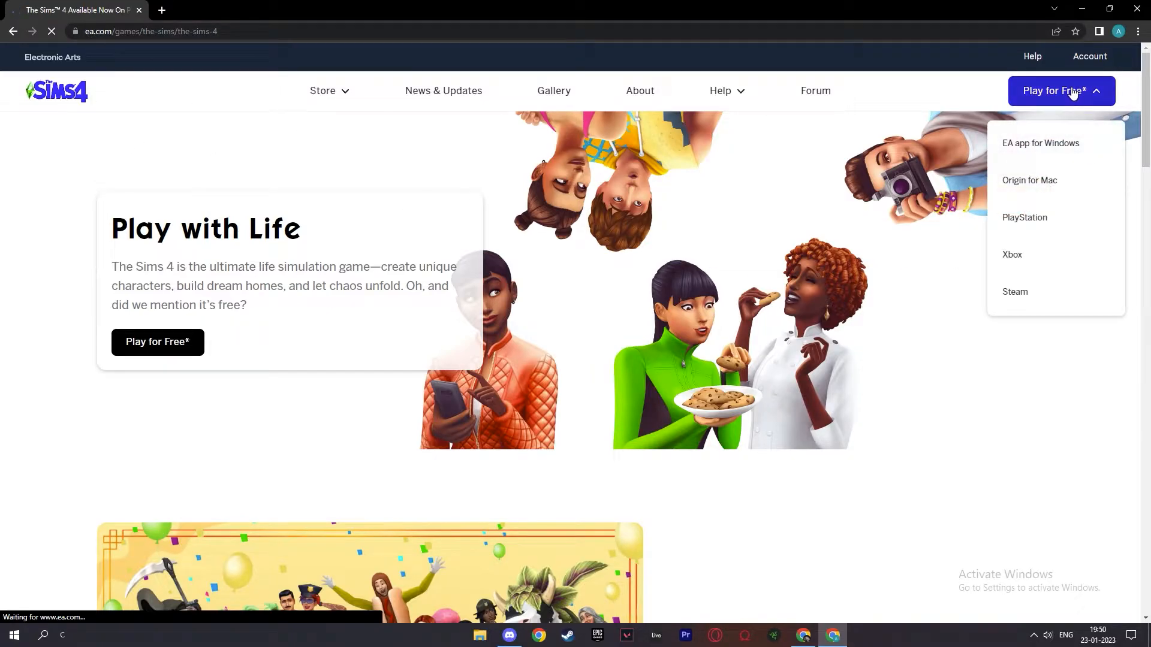
mouse_move(1040, 143)
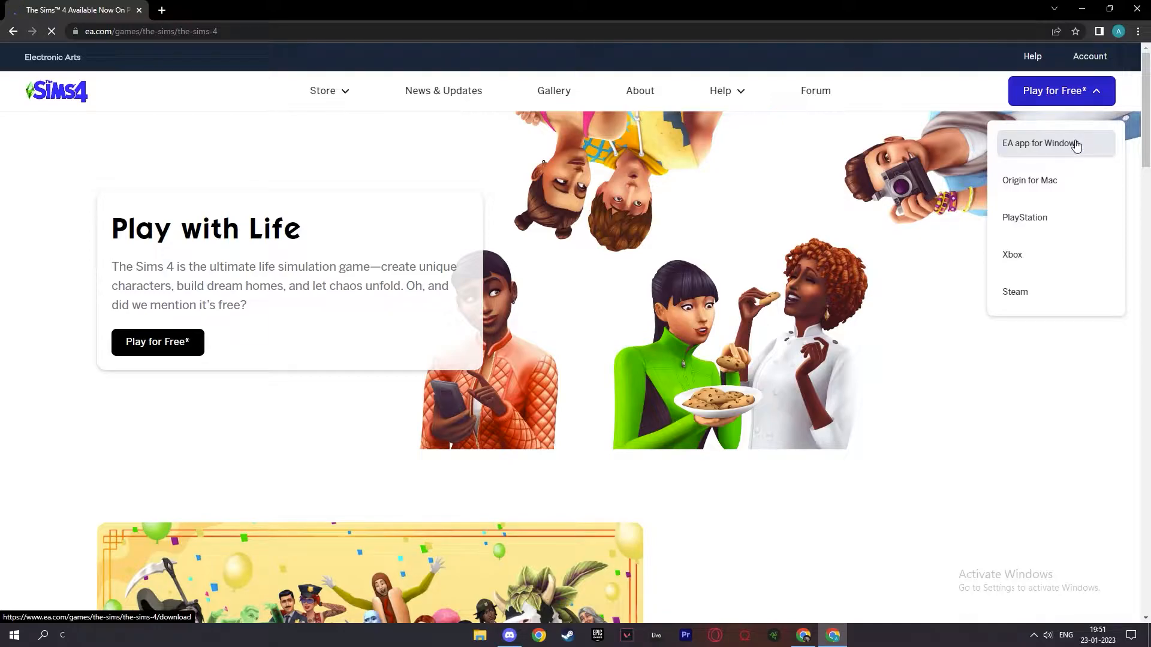
mouse_move(1050, 156)
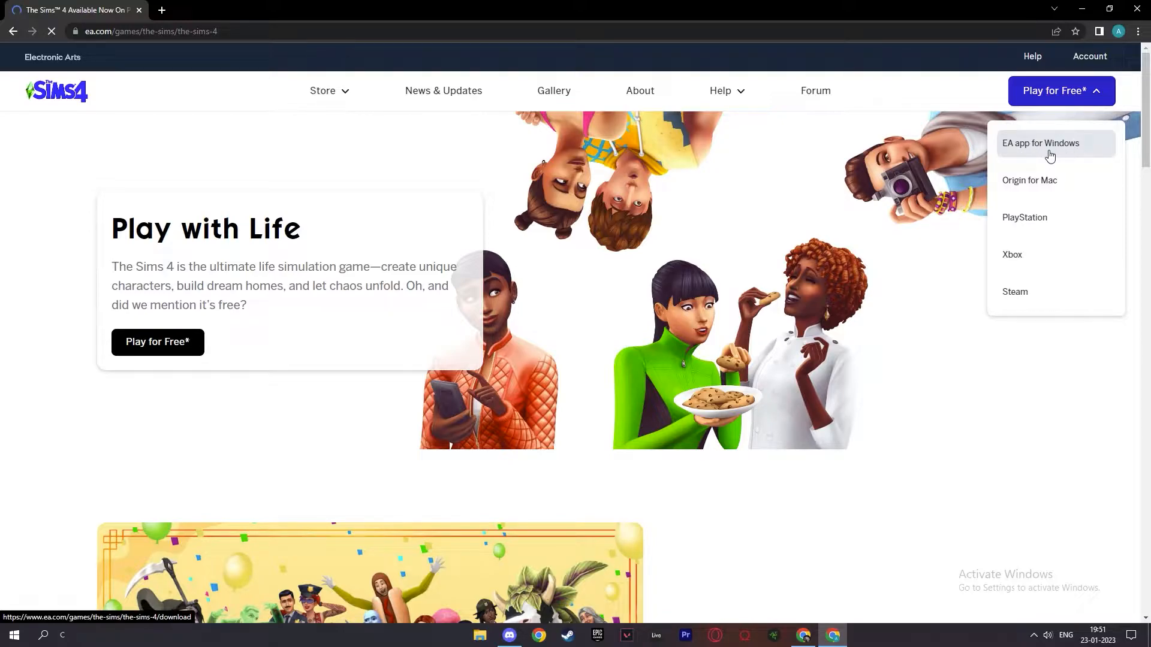
mouse_move(1061, 186)
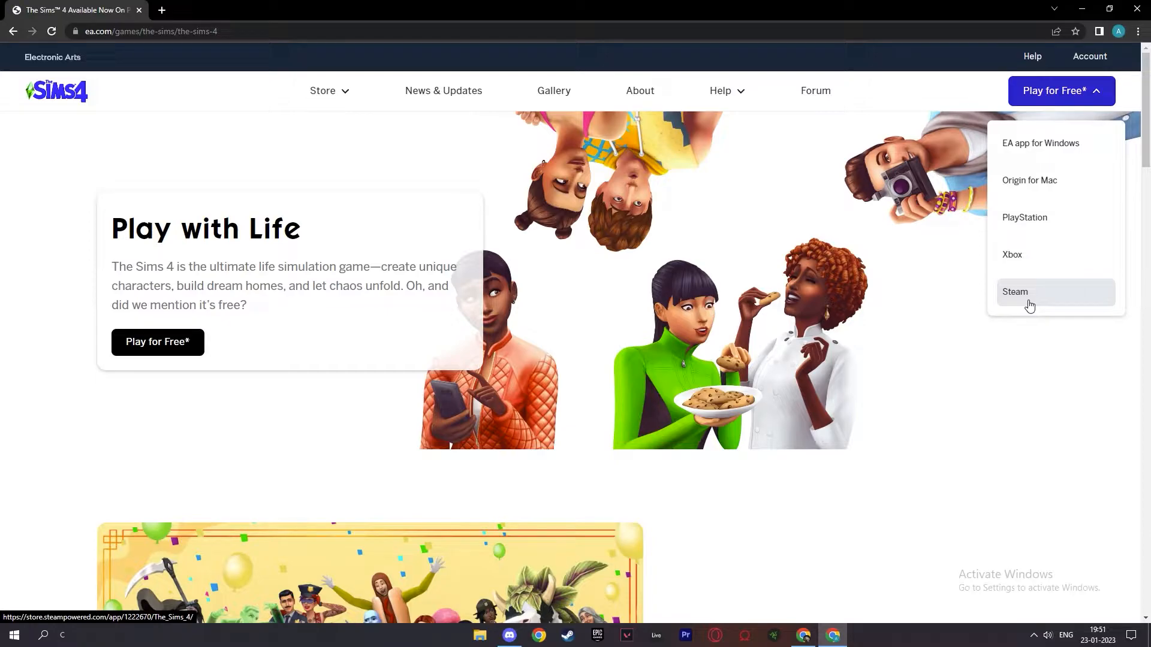
mouse_move(1032, 146)
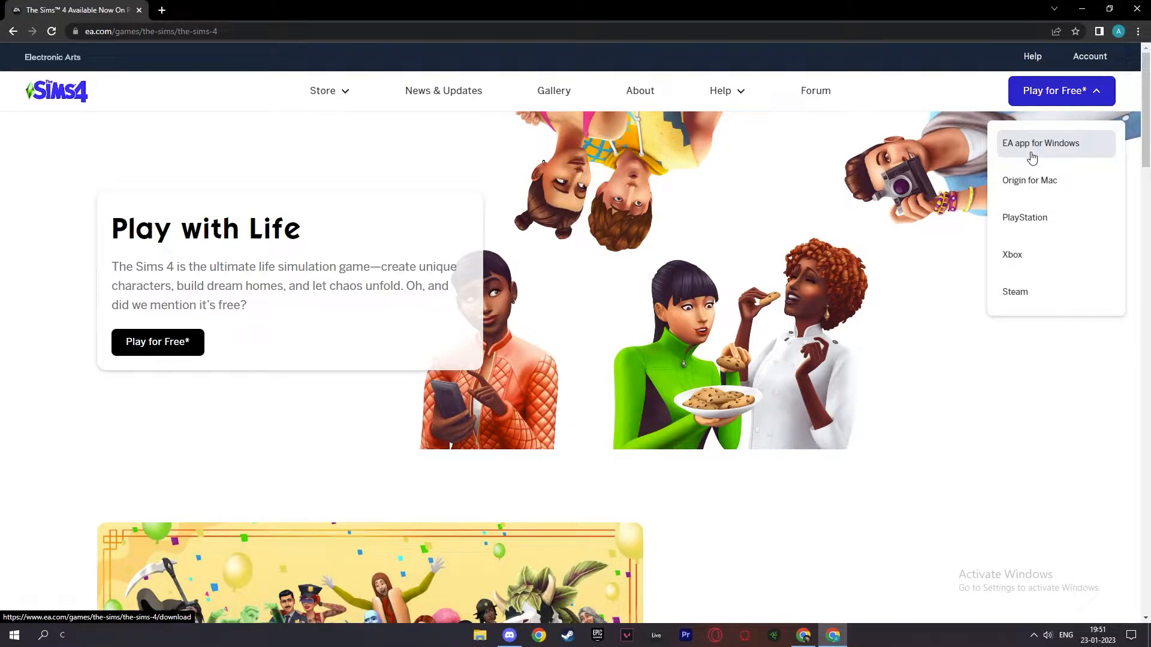
left_click(1040, 143)
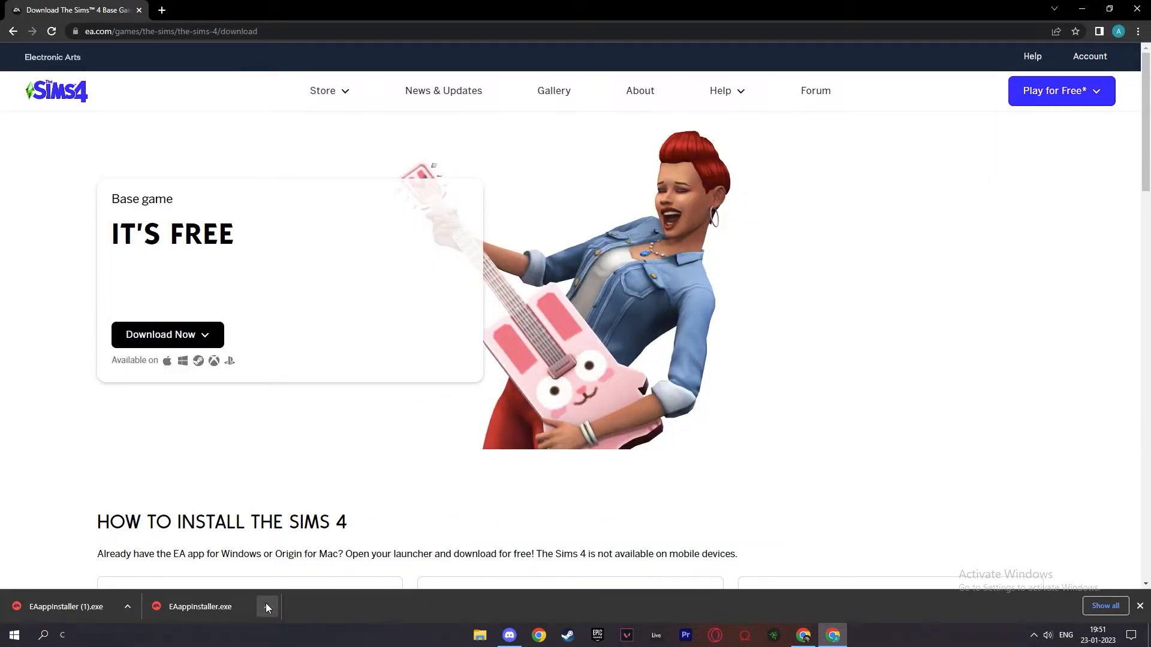
- Run the downloaded EAappinstaller.exe to install the EA app
left_click(200, 607)
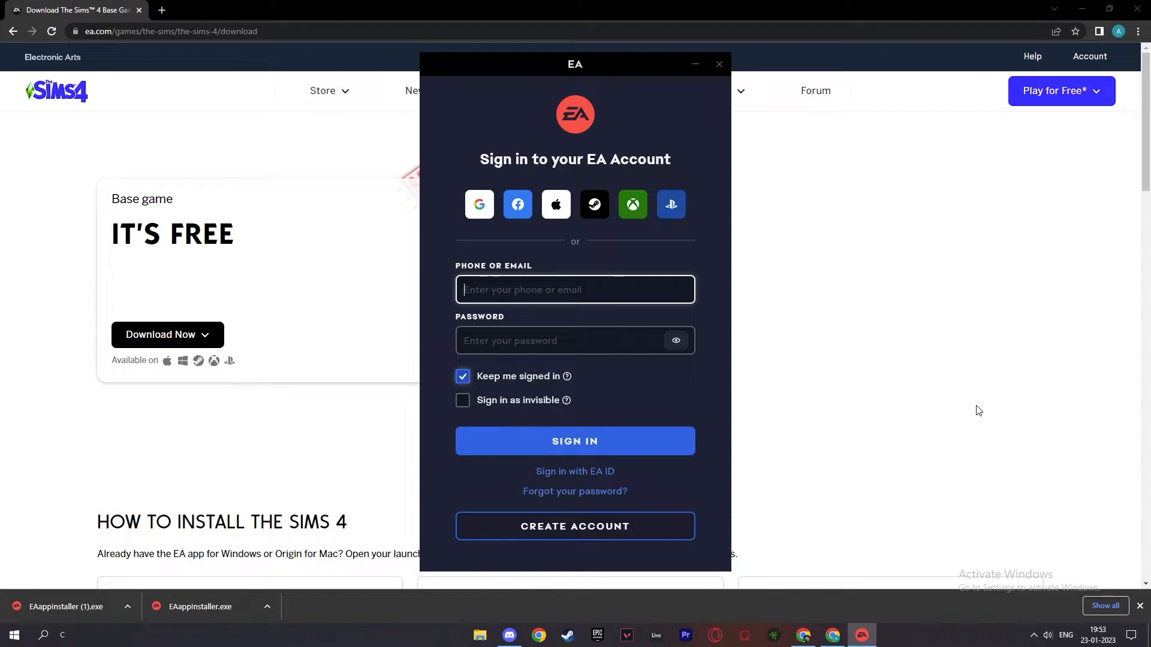
mouse_move(839, 224)
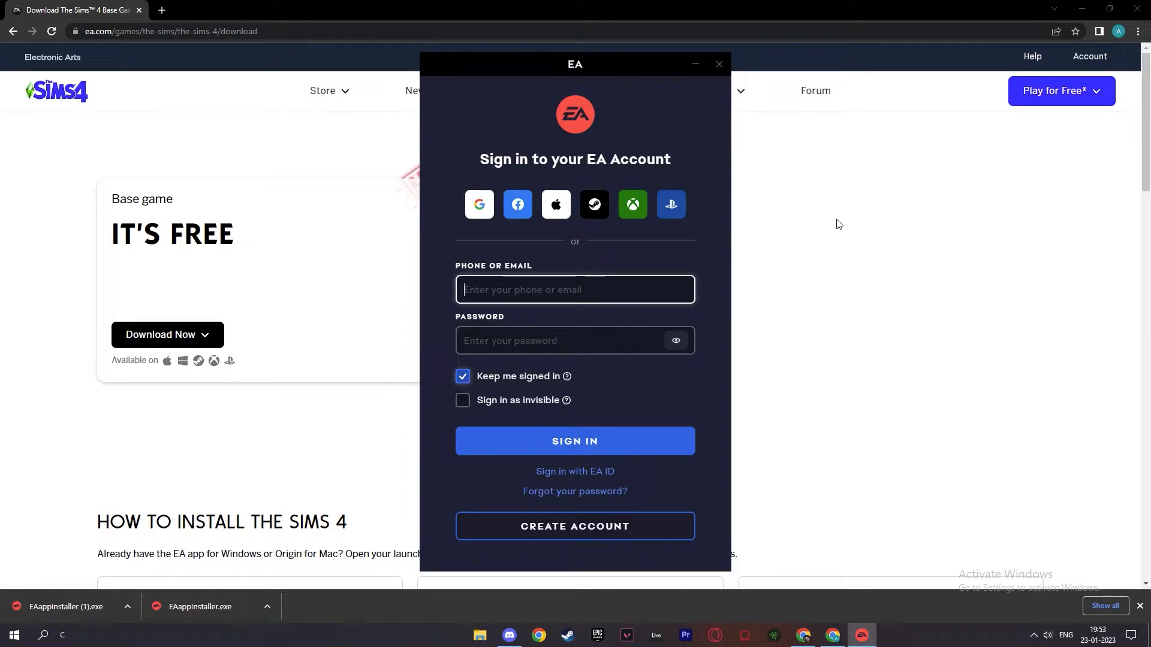
mouse_move(703, 213)
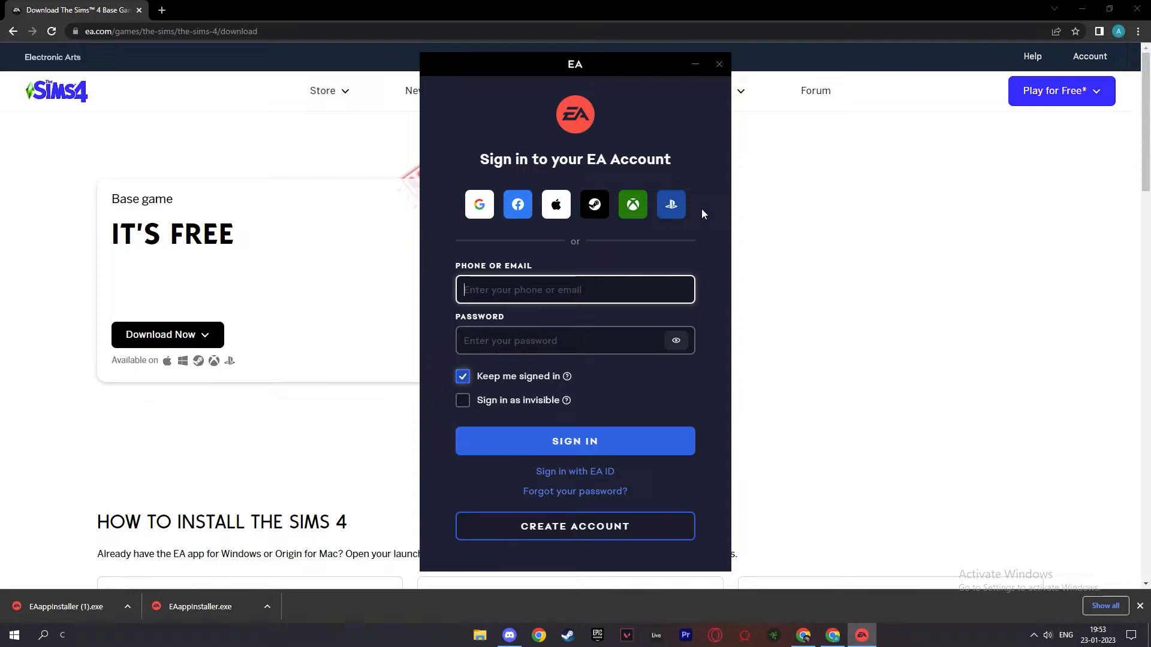
mouse_move(656, 240)
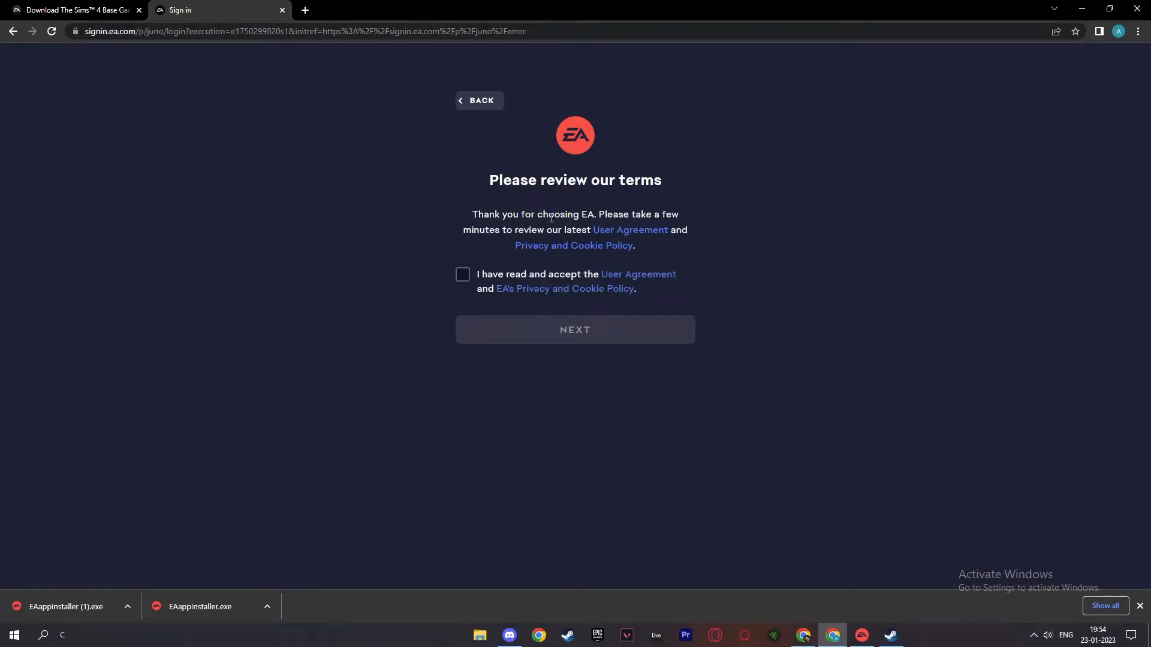
mouse_move(141, 266)
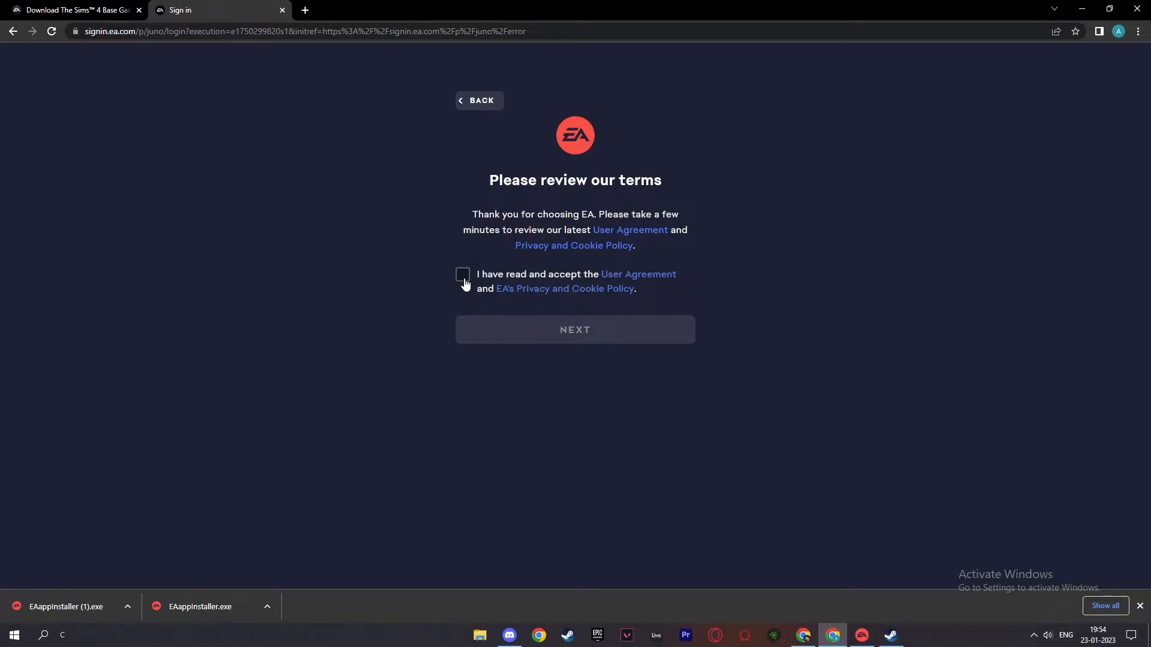
- Accept EA's user agreement and privacy policy and continue sign-in
left_click(463, 275)
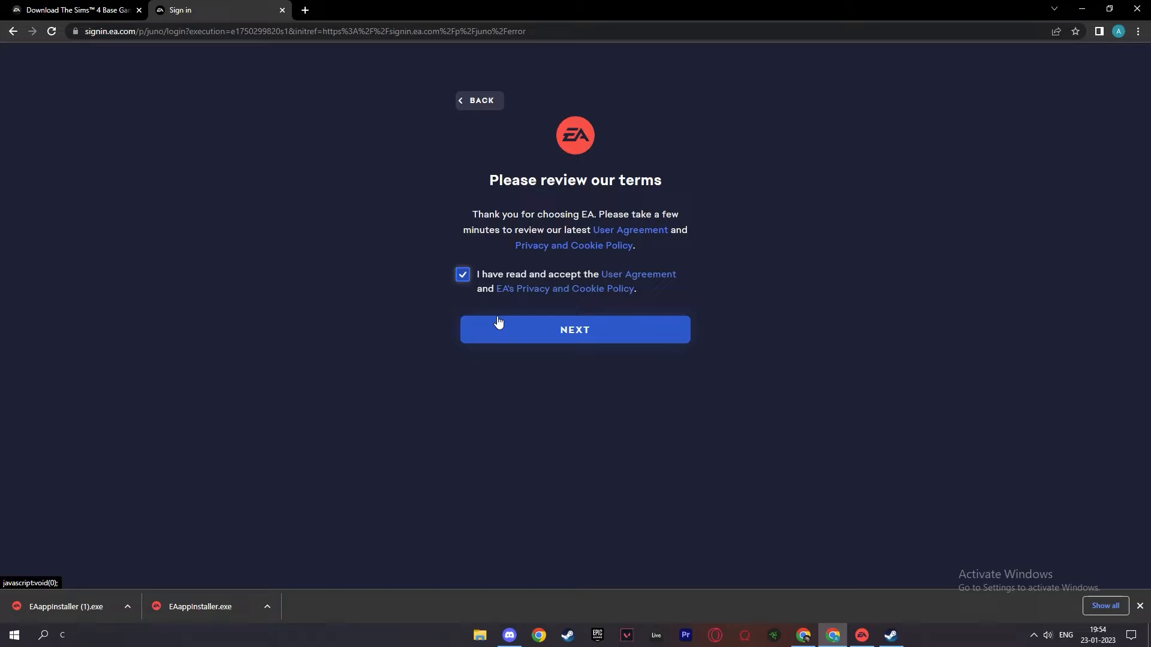
left_click(574, 329)
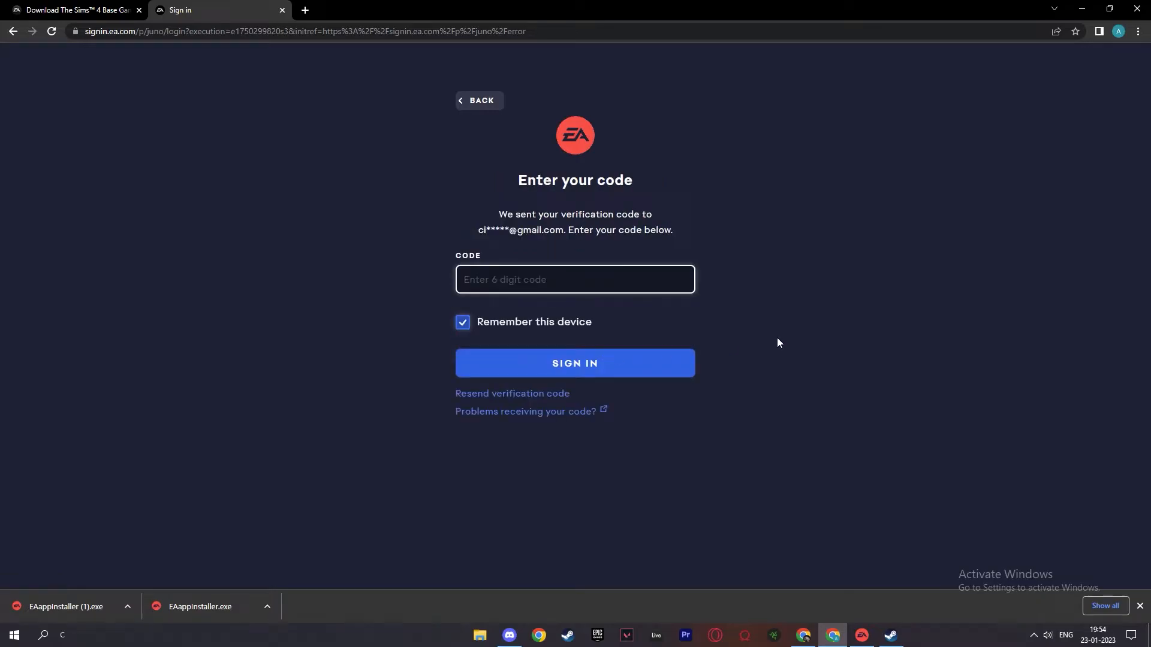
mouse_move(904, 368)
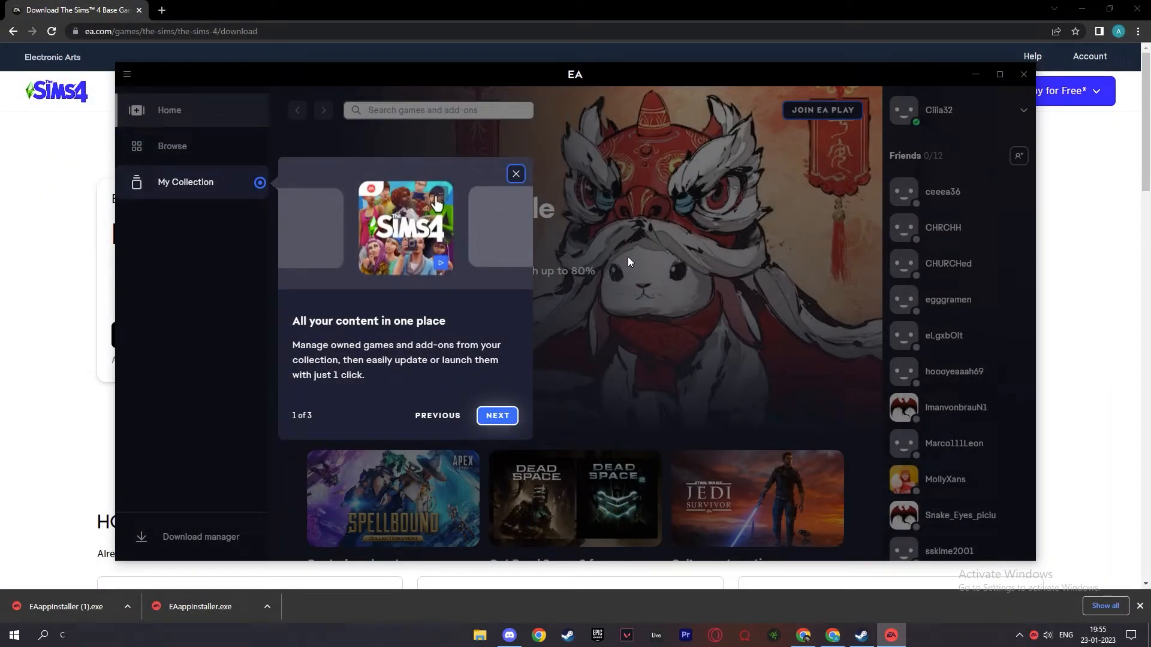
mouse_move(391, 253)
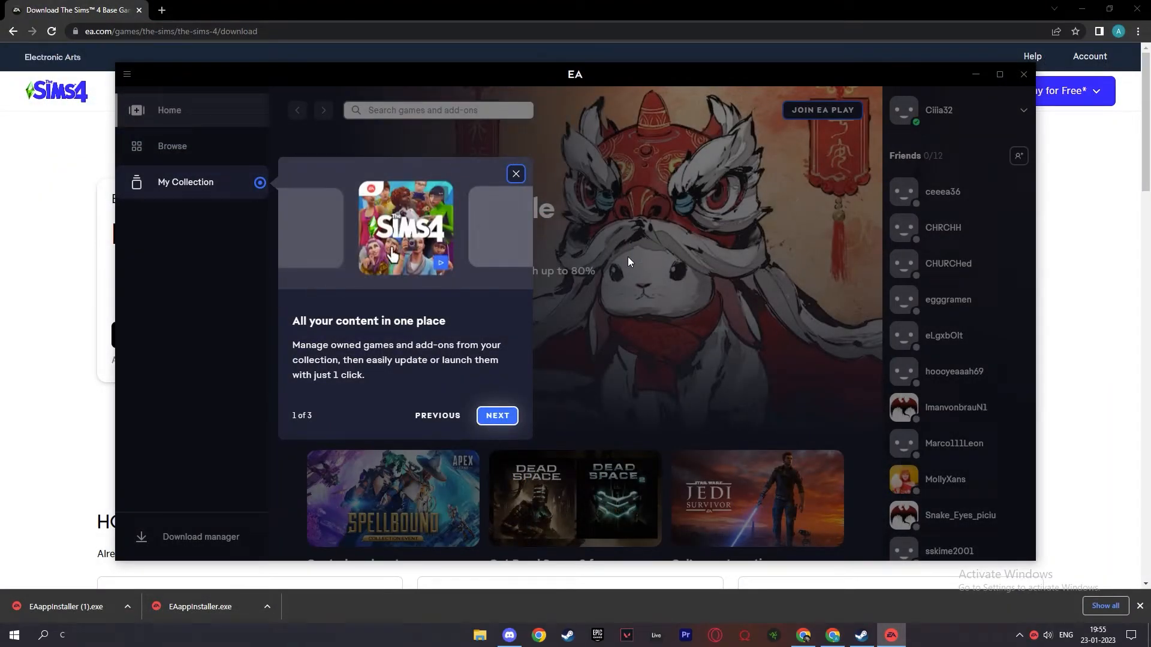
- Dismiss the welcome tour, search 'the sims', and start downloading The Sims 4
left_click(515, 174)
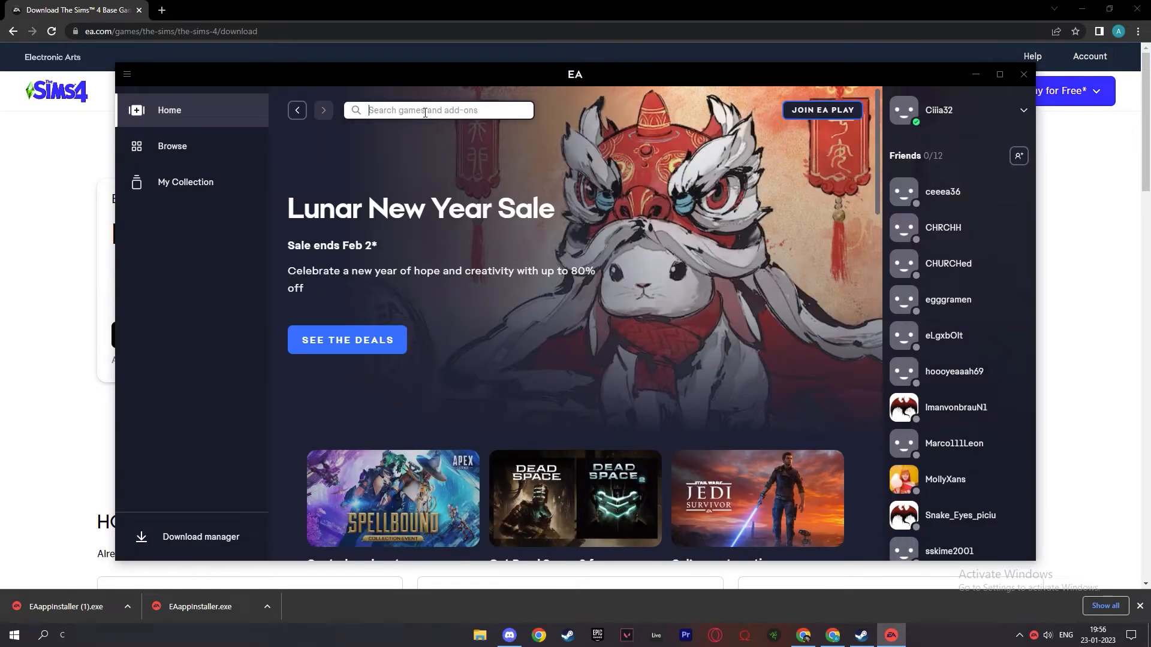
type("the sims 4")
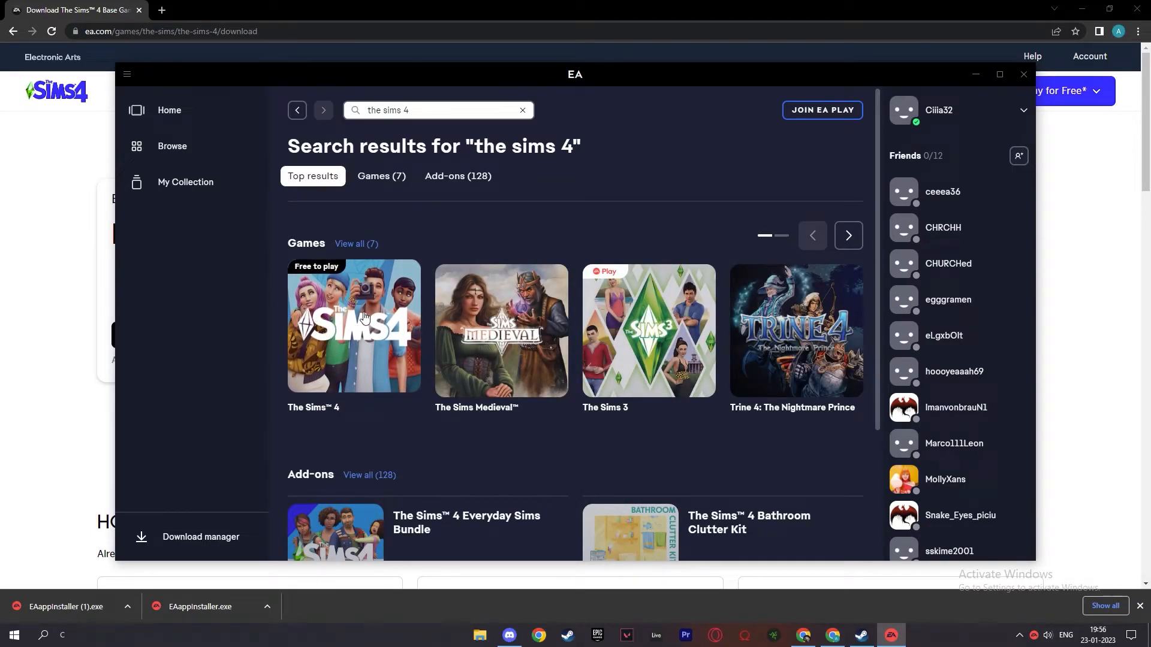
left_click(353, 327)
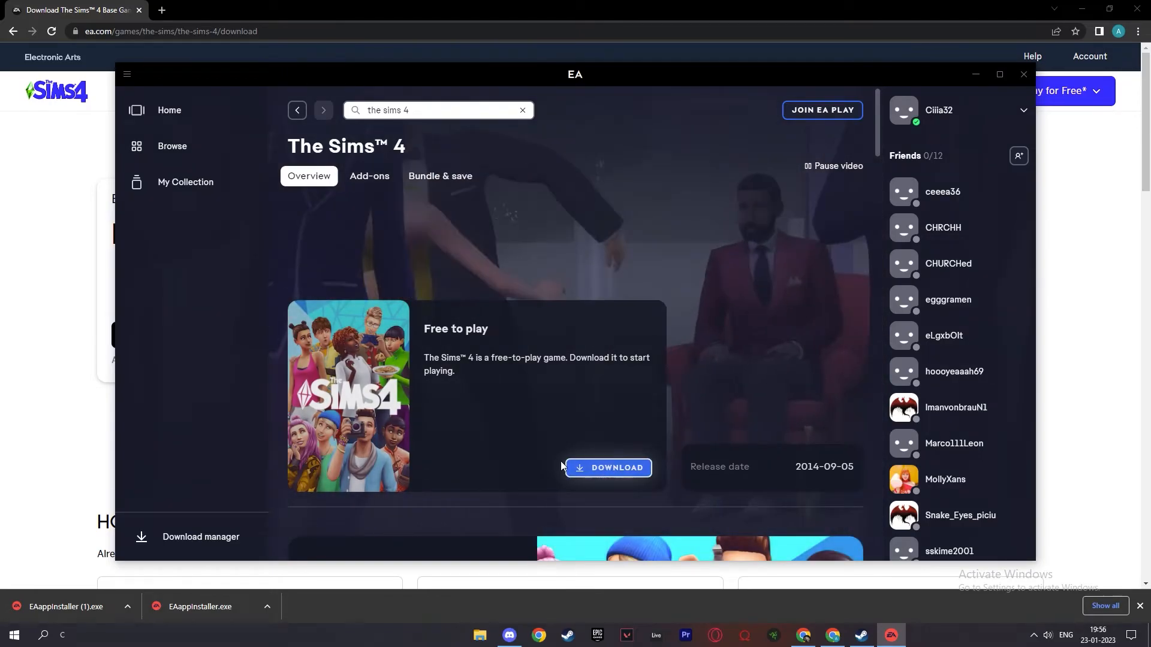
left_click(606, 468)
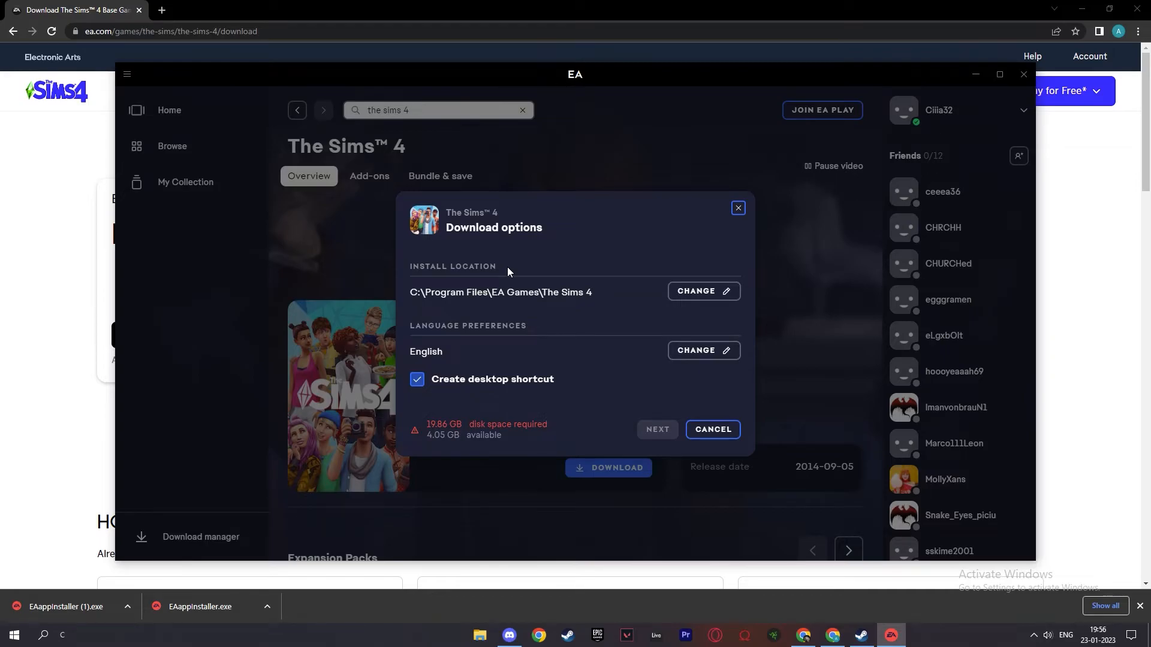
mouse_move(702, 291)
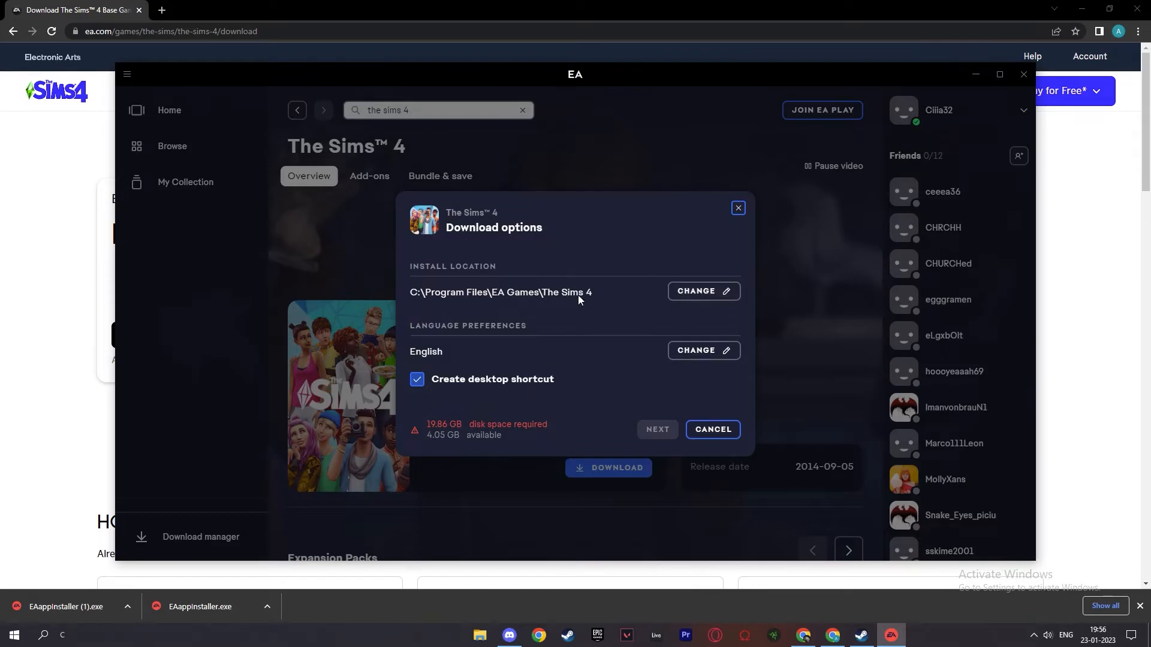
- Set the install location to D:\New folder\The Sims 4 and continue to terms of play
left_click(701, 291)
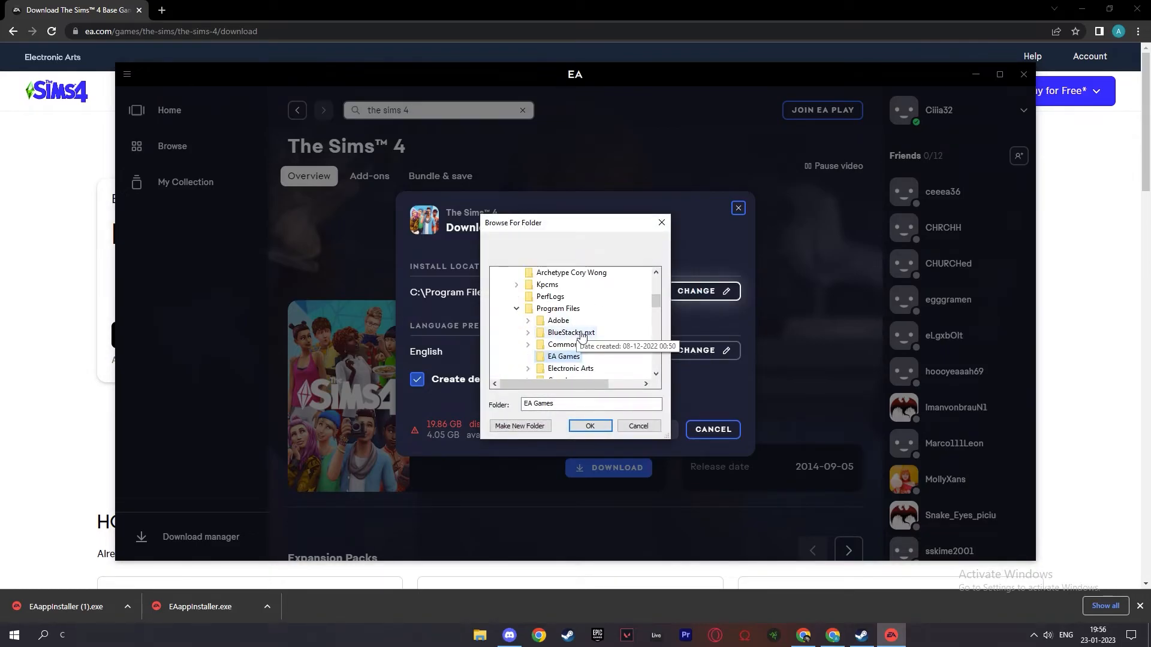
left_click(589, 425)
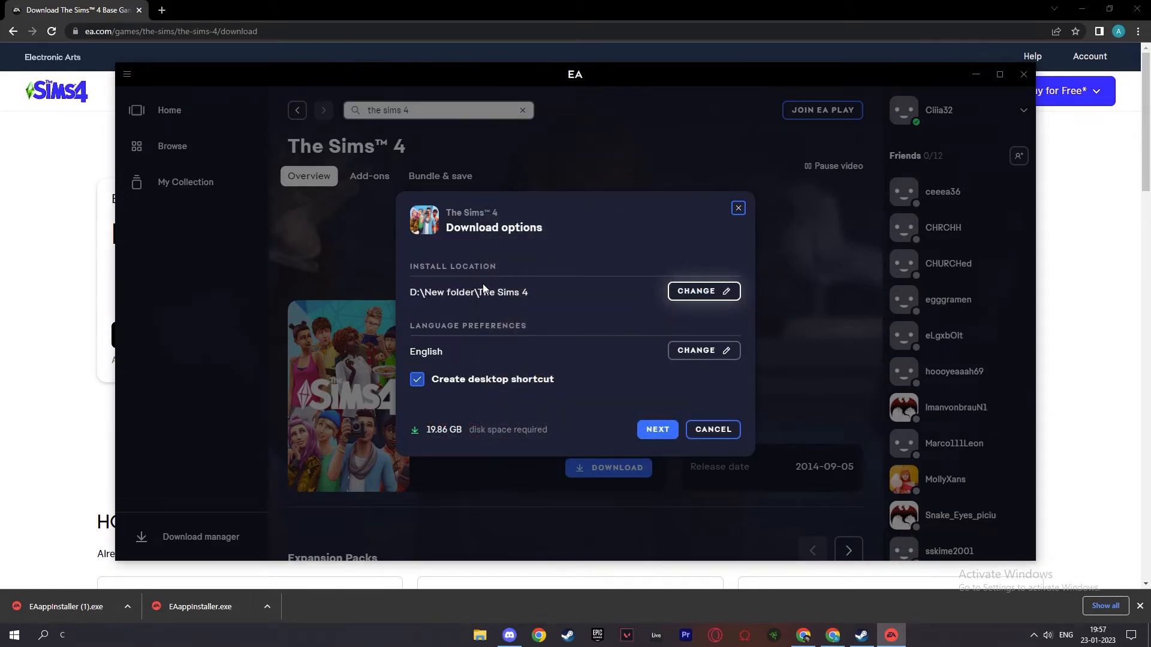
left_click(655, 430)
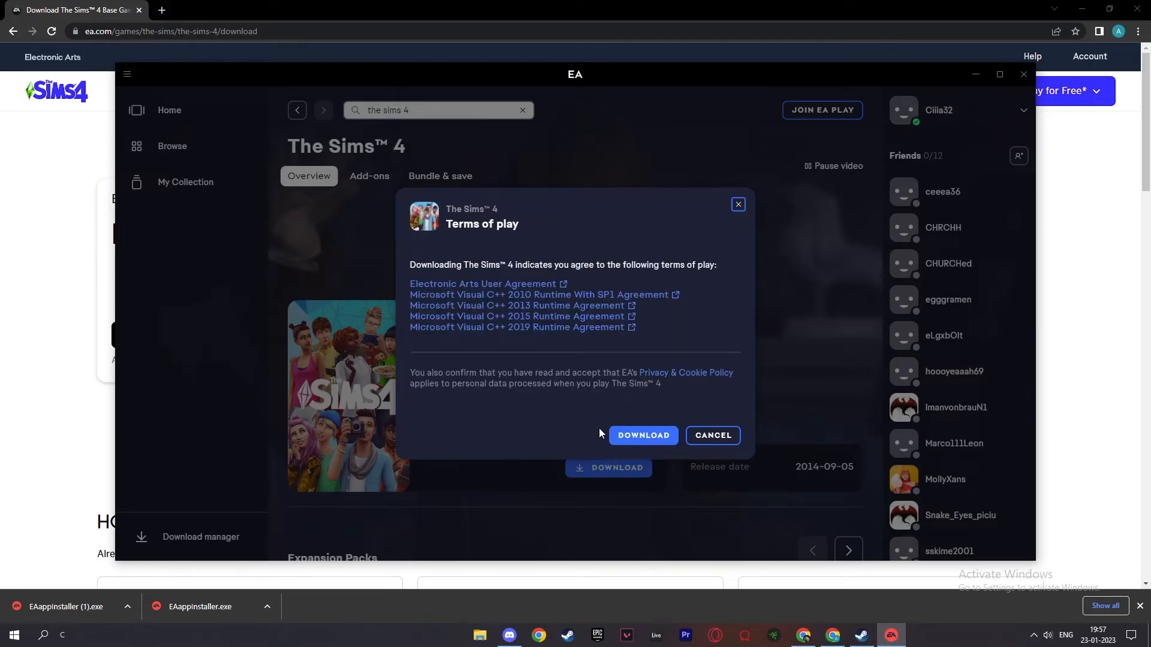
- Begin the download, then view The Sims 4 under Home and My Collection
left_click(641, 435)
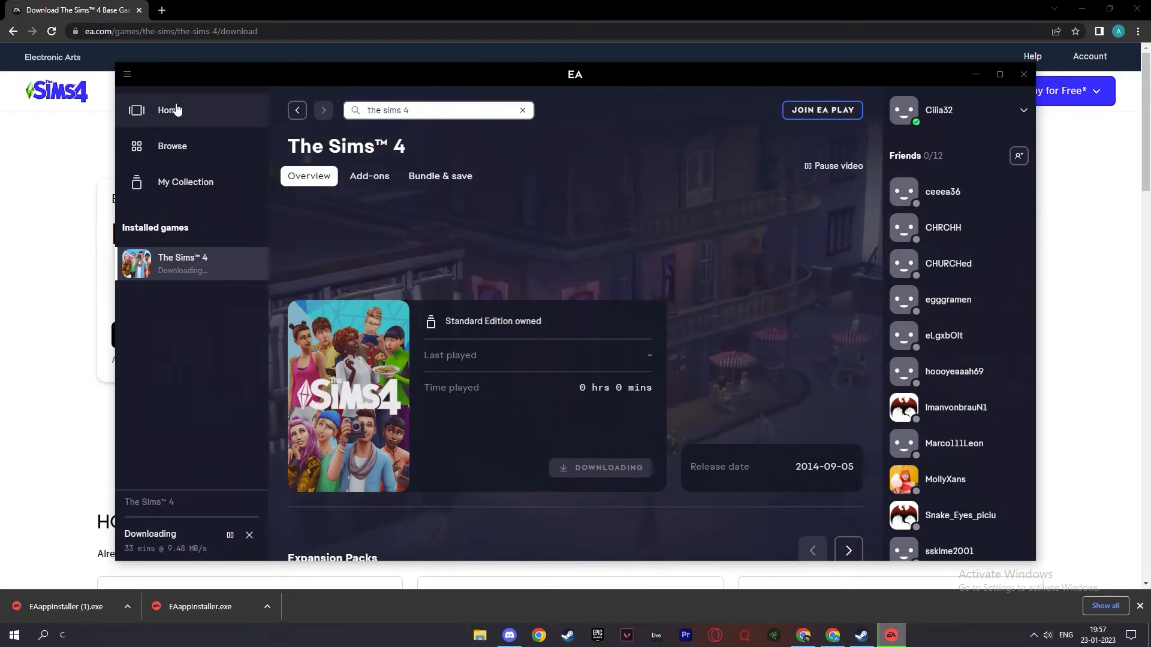
left_click(168, 110)
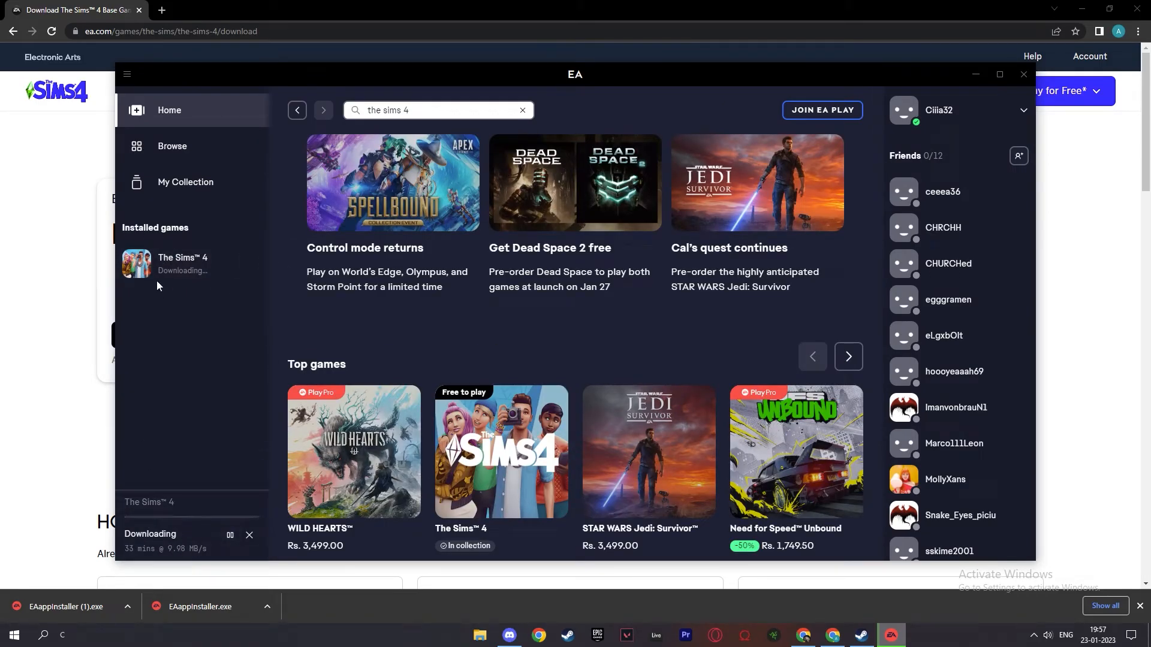
left_click(184, 182)
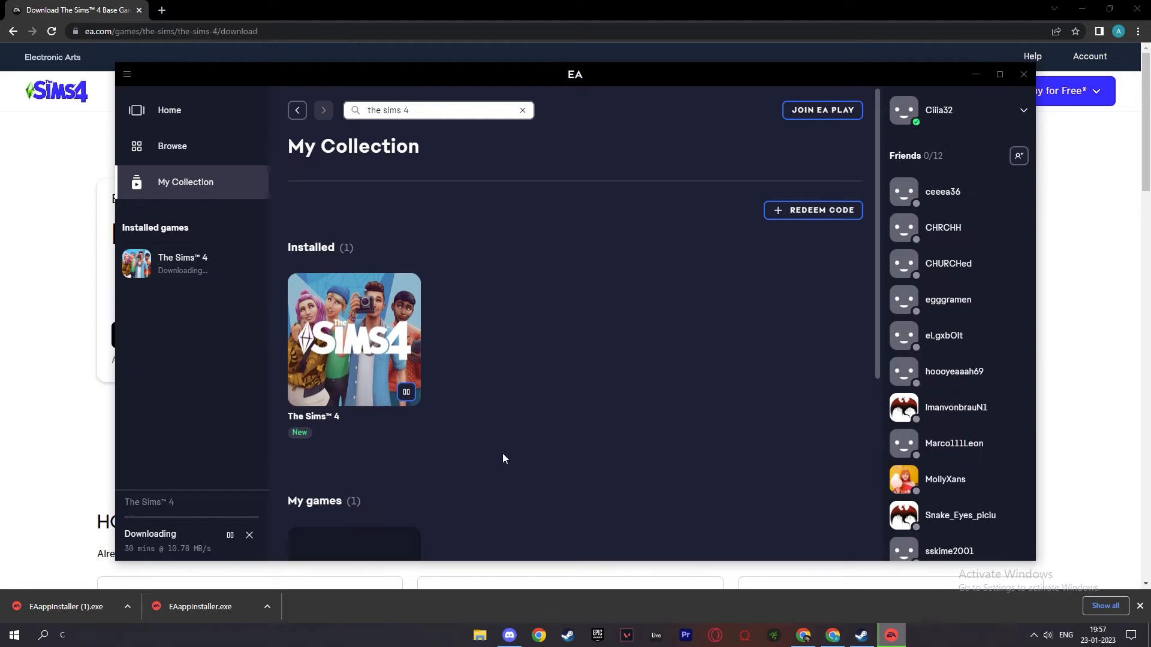